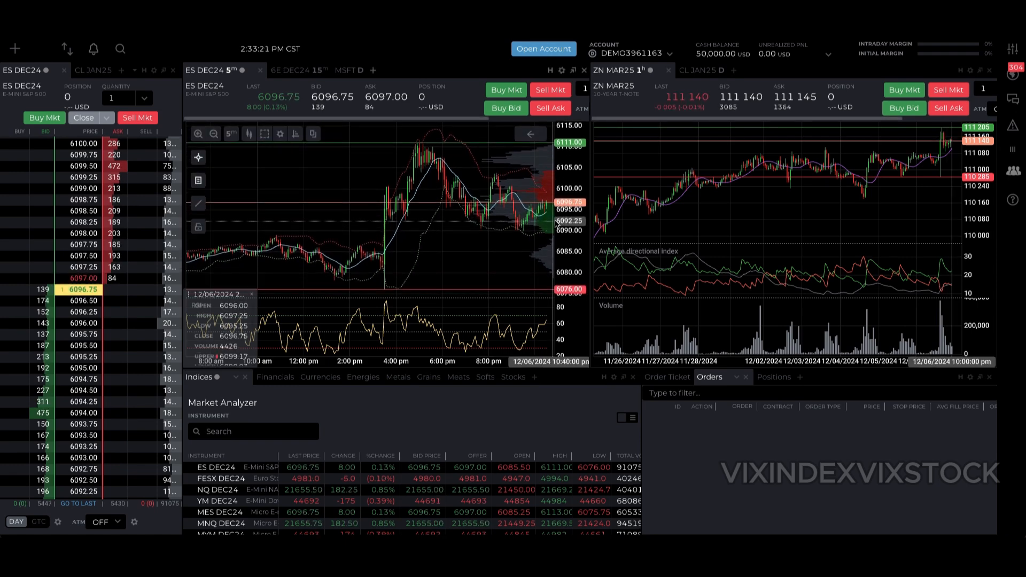
Step: Change the ES DEC24 chart interval from 5m to 1 minute via the interval list
click(230, 134)
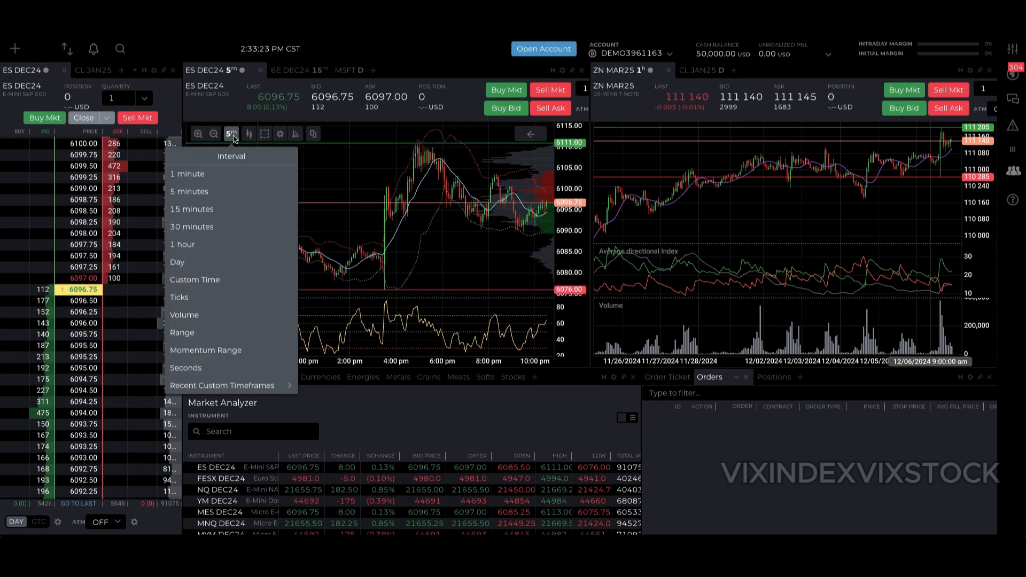
click(187, 173)
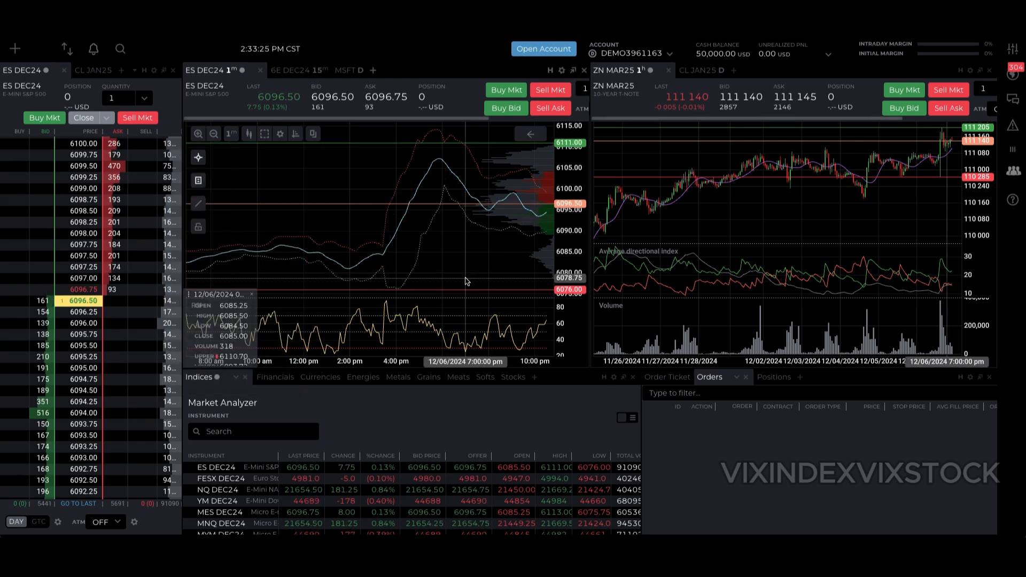